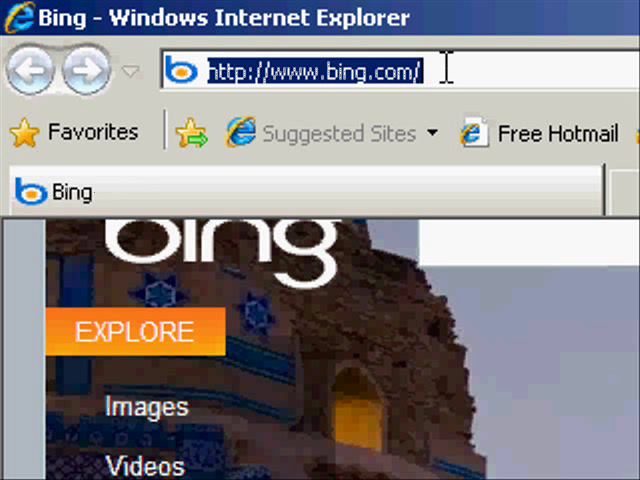
Go to download.cnet.com and search for 'paragon backup free'
{"action": "type", "text": "download"}
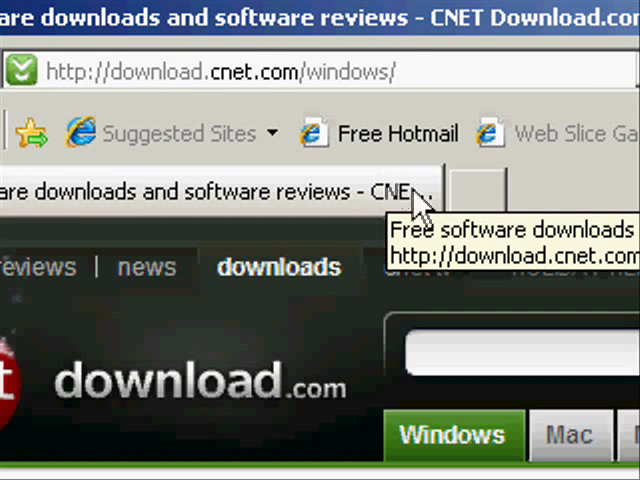
{"action": "scroll", "scroll_direction": "down", "scroll_amount": 3}
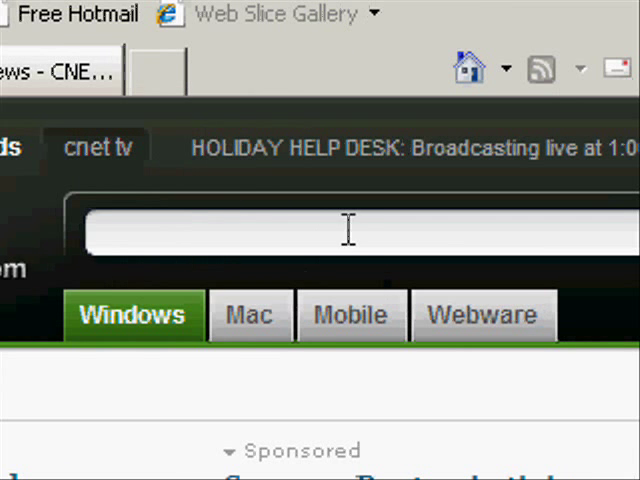
{"action": "type", "text": "paragon backup"}
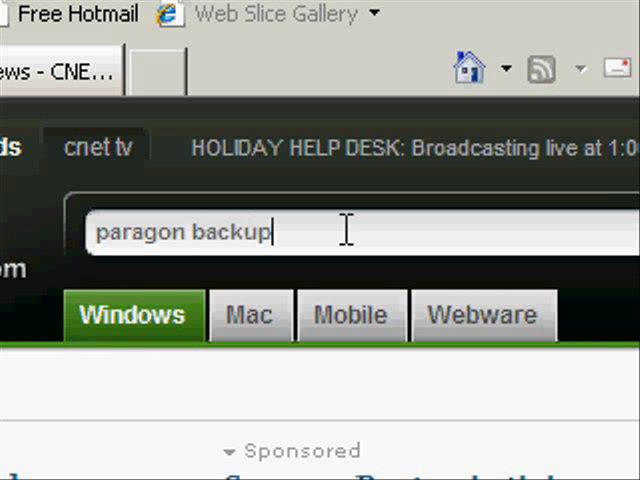
{"action": "type", "text": "free"}
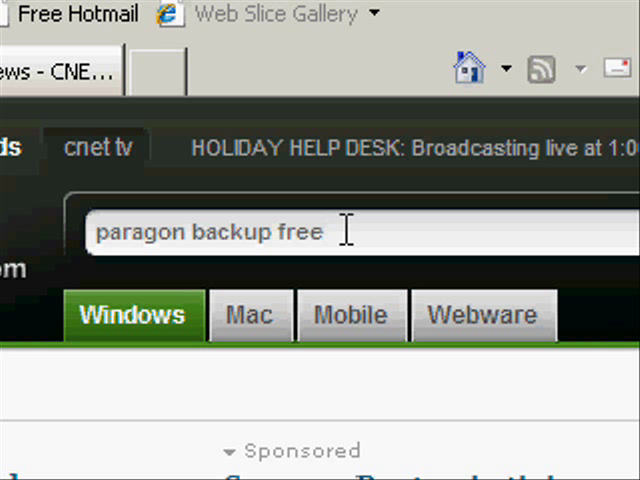
Choose the Paragon Backup & Recovery Free Edition result and start its Download Now
{"action": "scroll", "scroll_direction": "down", "scroll_amount": 3}
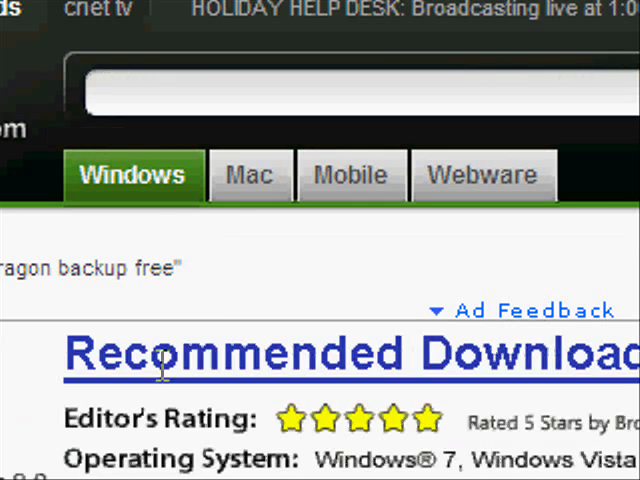
{"action": "scroll", "scroll_direction": "down", "scroll_amount": 3}
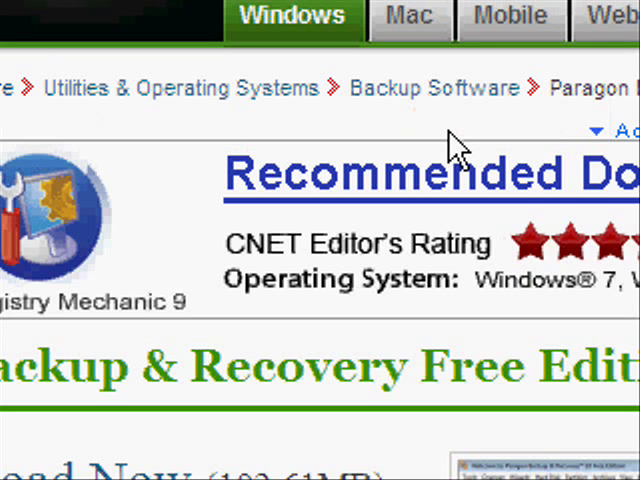
{"action": "scroll", "scroll_direction": "down", "scroll_amount": 3}
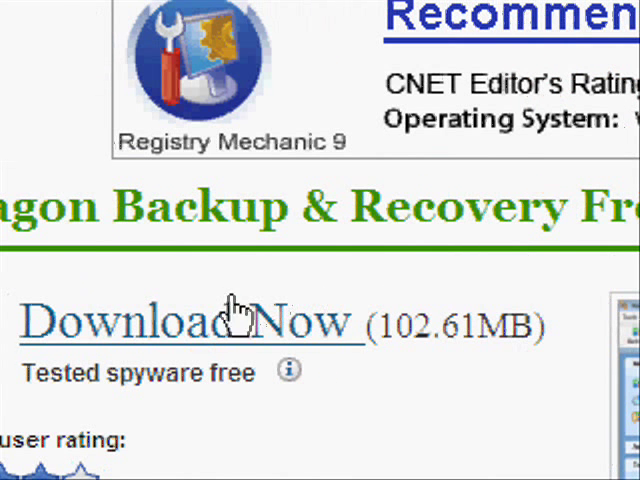
{"action": "left_click", "coordinate": [192, 322]}
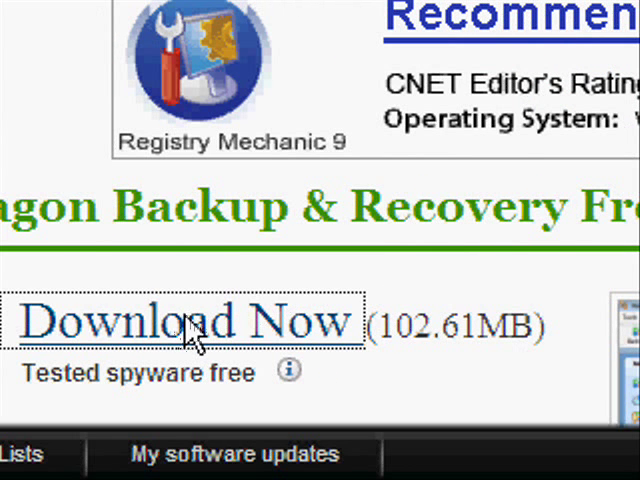
{"action": "left_click", "coordinate": [190, 320]}
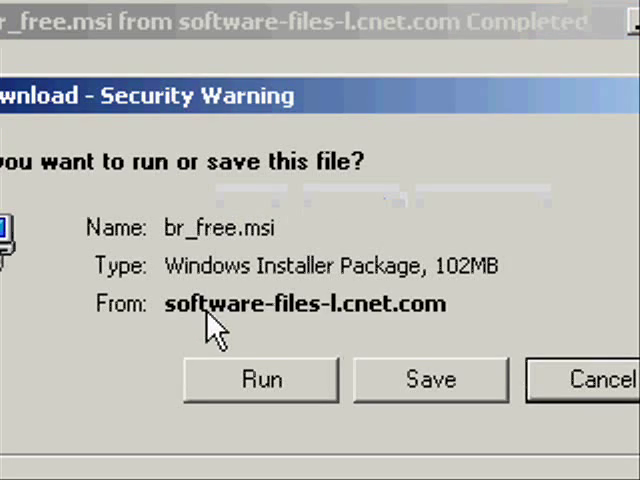
Save br_free.msi to the desktop instead of running it
{"action": "left_click", "coordinate": [260, 380]}
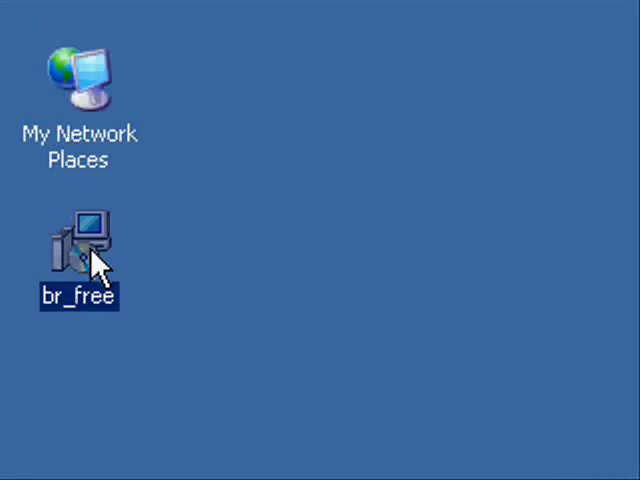
Launch br_free from the desktop, run it and pass the setup welcome page
{"action": "double_click", "coordinate": [76, 244]}
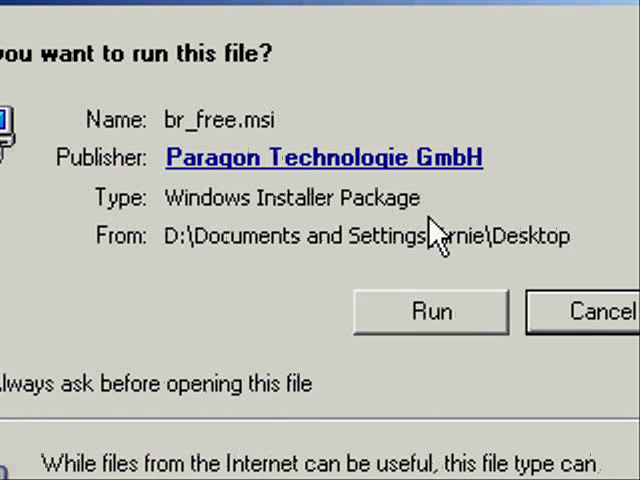
{"action": "left_click", "coordinate": [430, 312]}
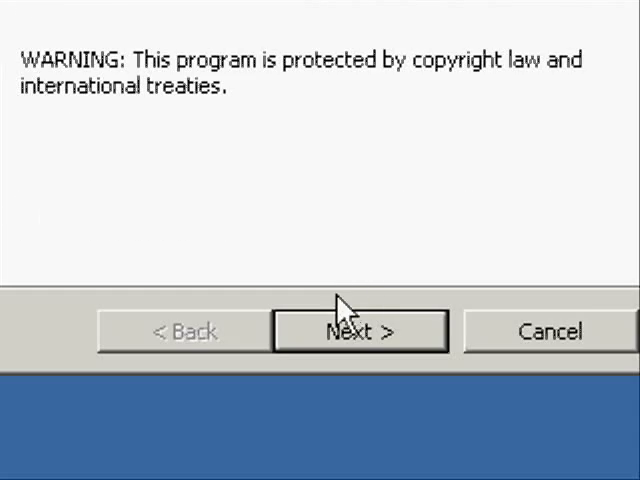
{"action": "left_click", "coordinate": [358, 330]}
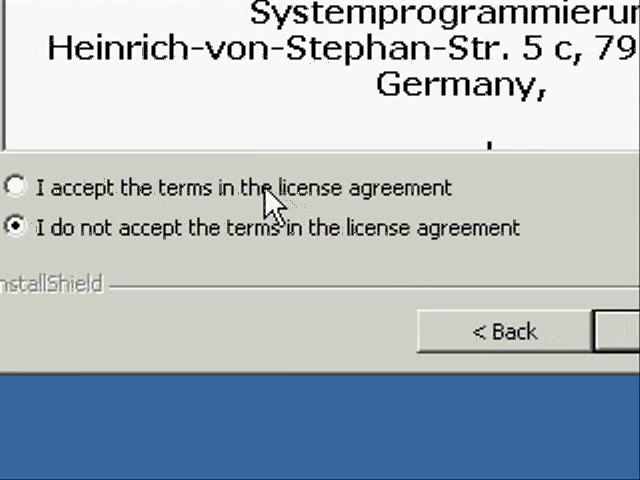
Accept the license terms and begin installing Paragon Backup & Recovery 10 Free Edition
{"action": "left_click", "coordinate": [16, 188]}
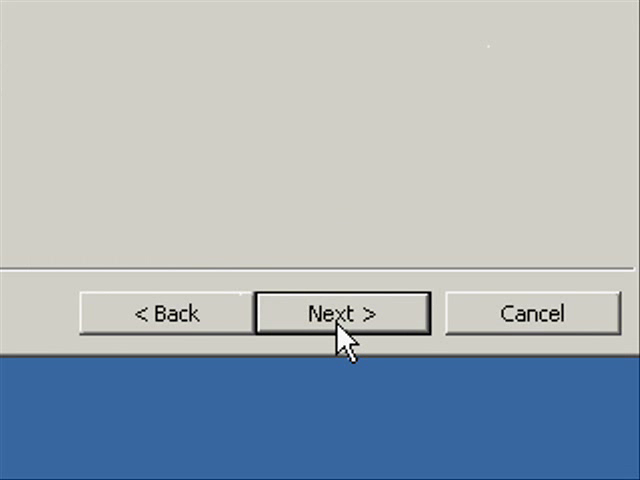
{"action": "left_click", "coordinate": [342, 312]}
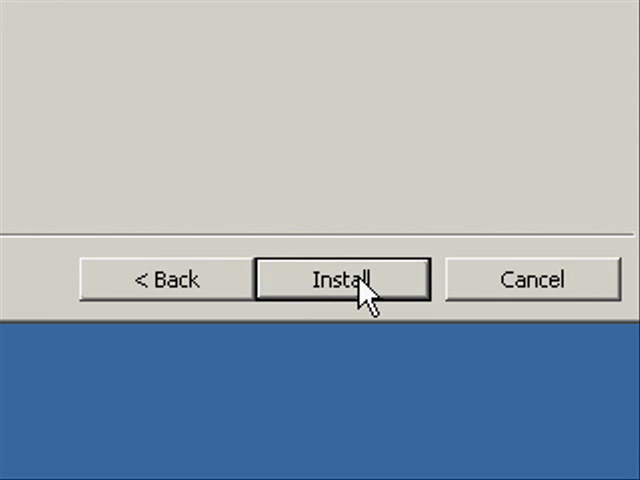
{"action": "left_click", "coordinate": [342, 278]}
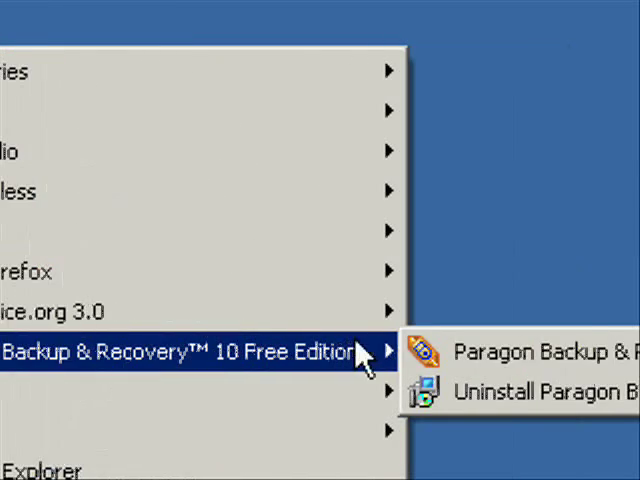
{"action": "mouse_move", "coordinate": [348, 358]}
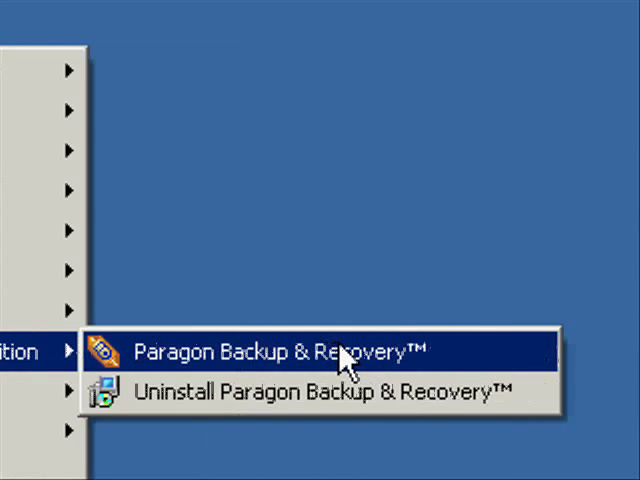
Launch Paragon Backup & Recovery from its Start menu program group
{"action": "left_click", "coordinate": [290, 352]}
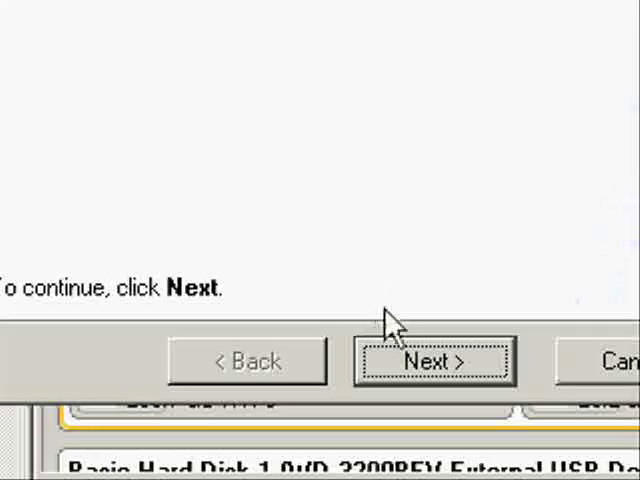
Create the boot CD using the TSSTcorp CD/DVD burner and finish the rescue media wizard
{"action": "left_click", "coordinate": [432, 360]}
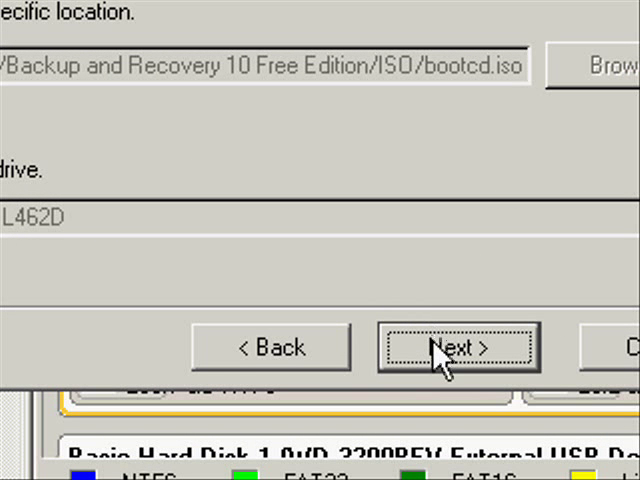
{"action": "left_click", "coordinate": [448, 348]}
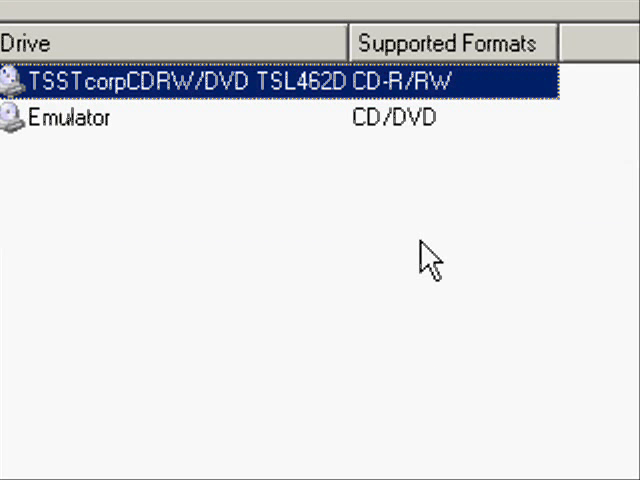
{"action": "left_click", "coordinate": [456, 336]}
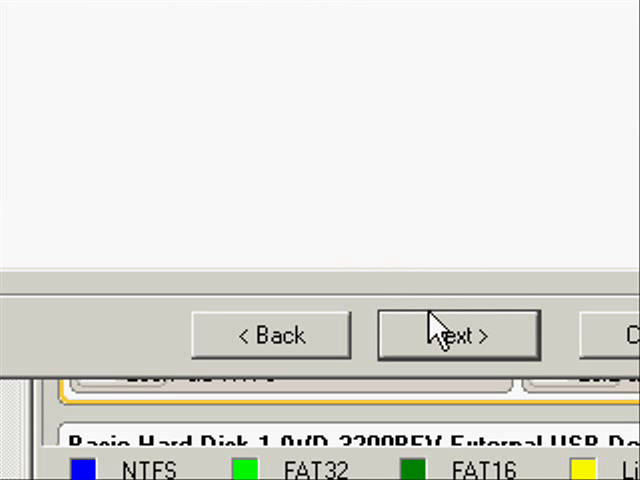
{"action": "left_click", "coordinate": [450, 336]}
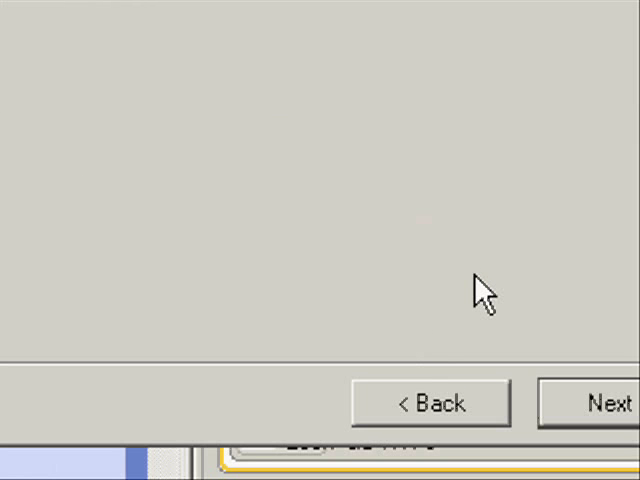
{"action": "left_click", "coordinate": [600, 402]}
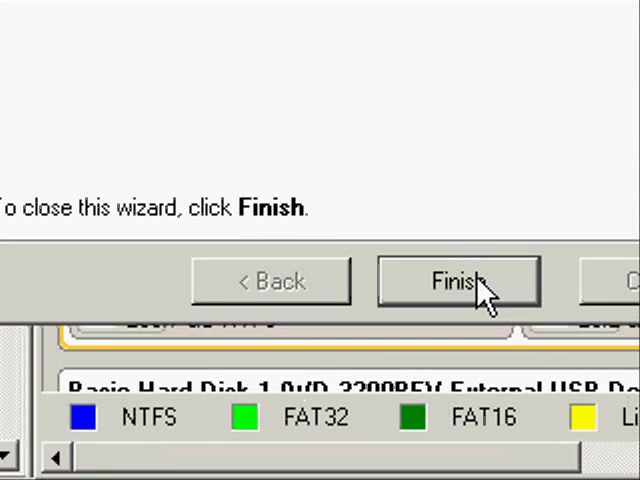
{"action": "left_click", "coordinate": [468, 280]}
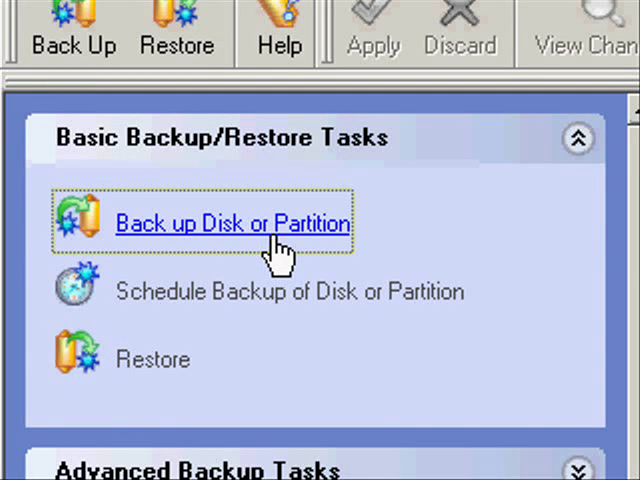
Start Back up Disk or Partition and mark Windows XP (D:) as the partition to back up
{"action": "left_click", "coordinate": [232, 222]}
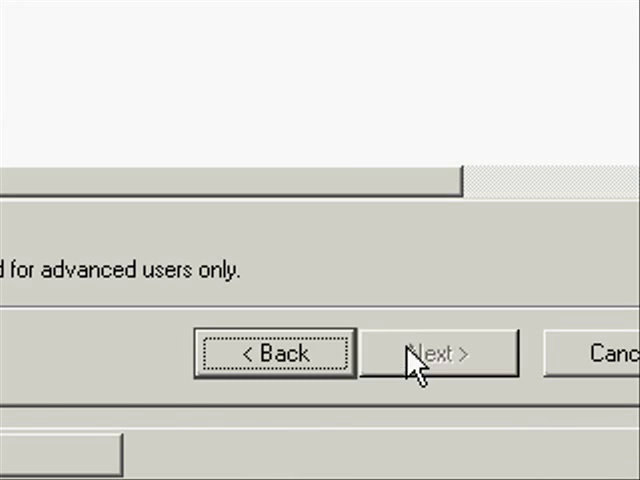
{"action": "left_click", "coordinate": [434, 352]}
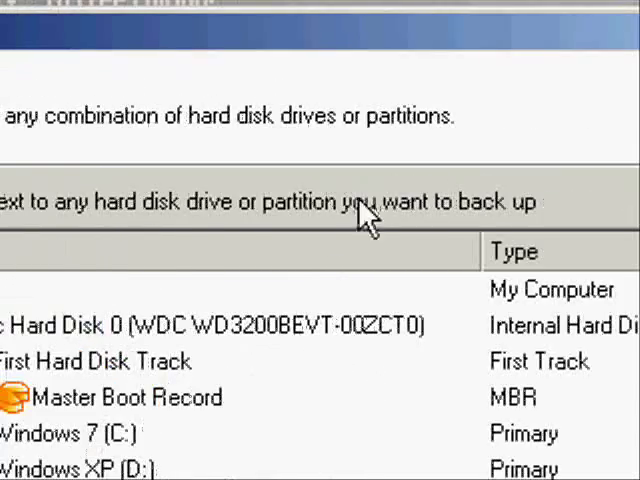
{"action": "left_click", "coordinate": [252, 340]}
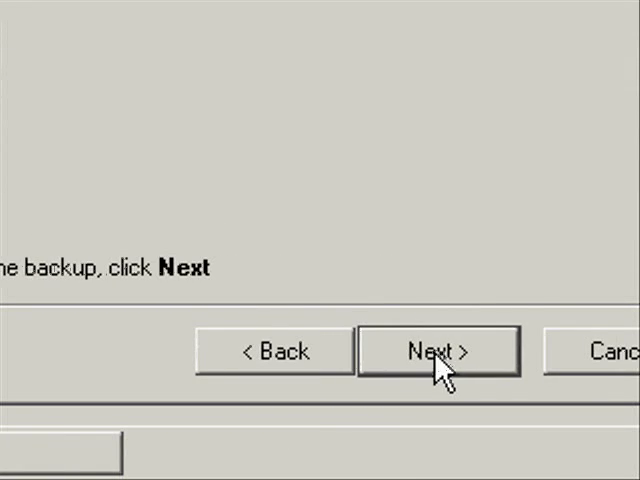
{"action": "left_click", "coordinate": [438, 352]}
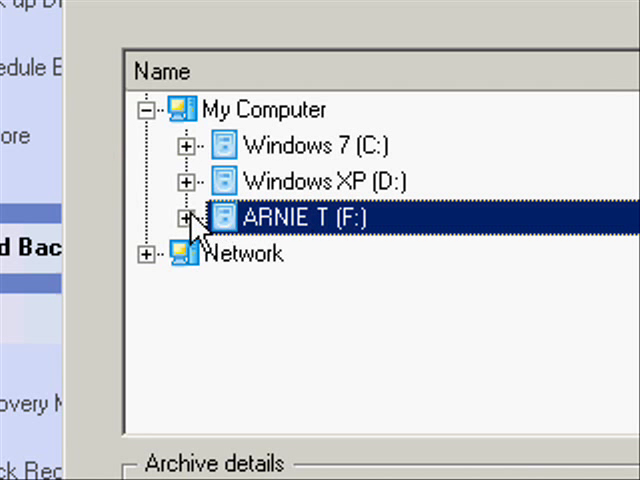
Set the destination to the ImageBackup folder under Windows XP on ARNIE T (F:)
{"action": "left_click", "coordinate": [190, 216]}
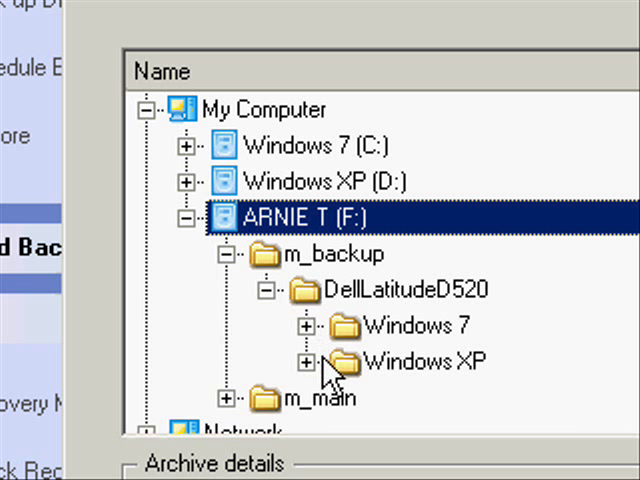
{"action": "left_click", "coordinate": [304, 362]}
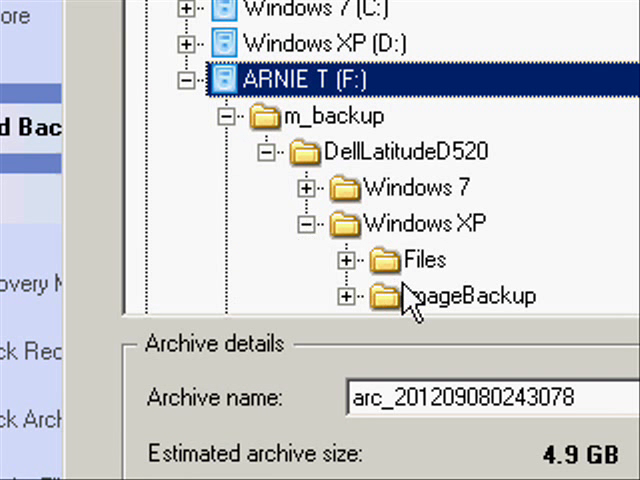
{"action": "mouse_move", "coordinate": [464, 320]}
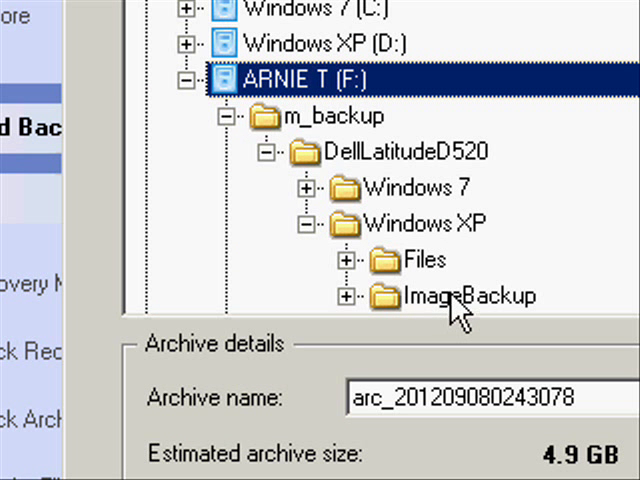
{"action": "left_click", "coordinate": [450, 296]}
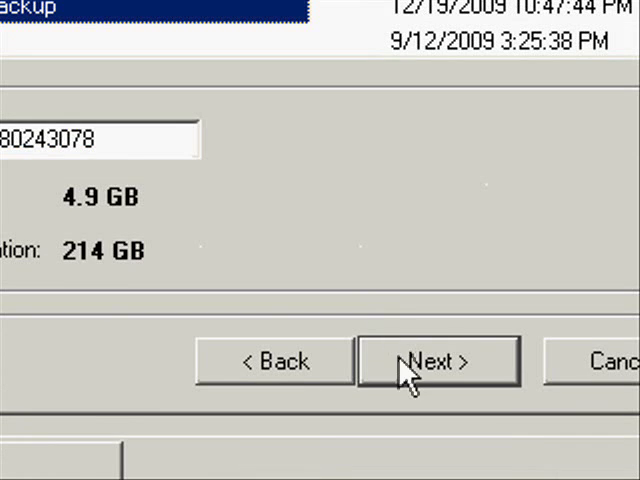
{"action": "left_click", "coordinate": [440, 360]}
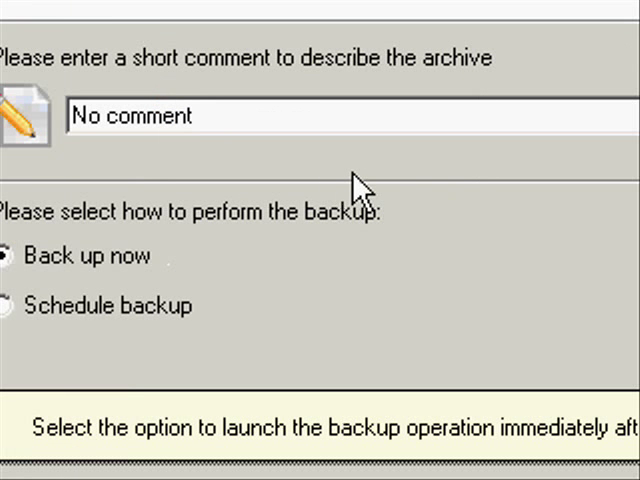
{"action": "mouse_move", "coordinate": [352, 262]}
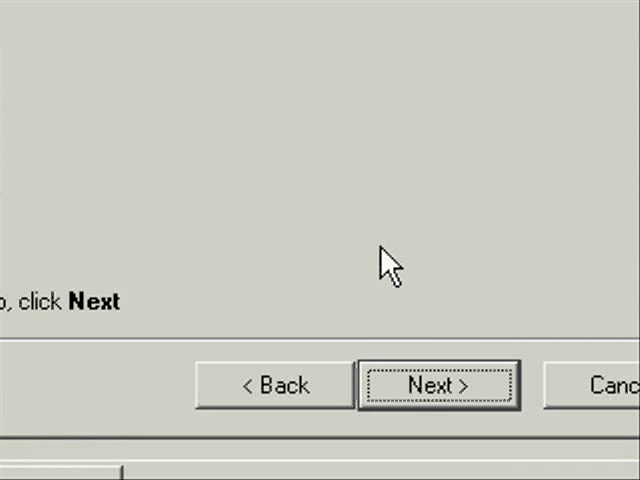
Keep 'Back up now' and review the backup summary
{"action": "left_click", "coordinate": [438, 384]}
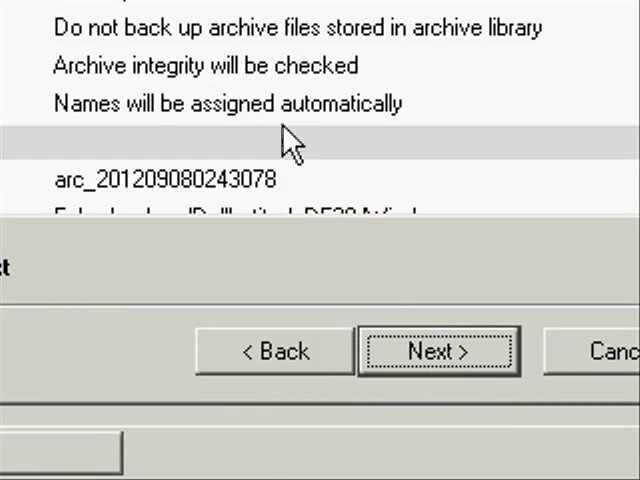
{"action": "left_click", "coordinate": [438, 352]}
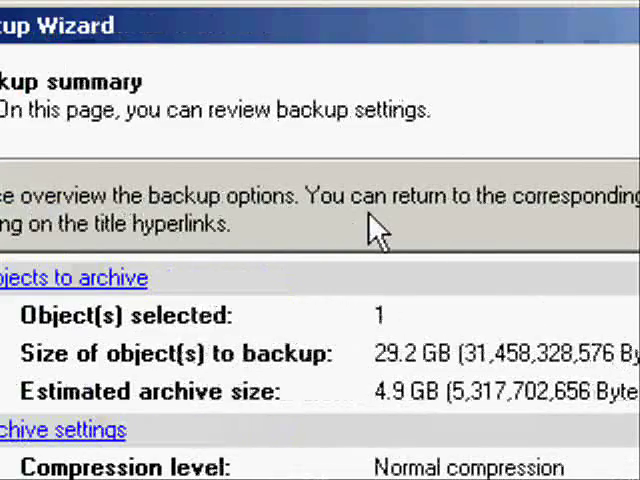
{"action": "scroll", "scroll_direction": "down", "scroll_amount": 3}
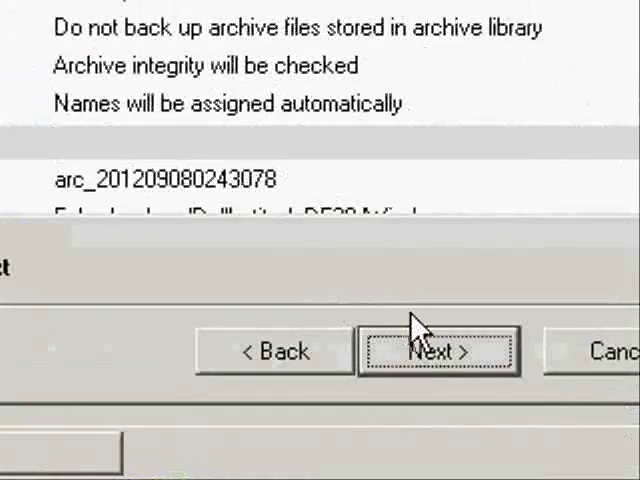
Finish the wizard, Apply the pending backup operation and confirm with Yes
{"action": "left_click", "coordinate": [438, 352]}
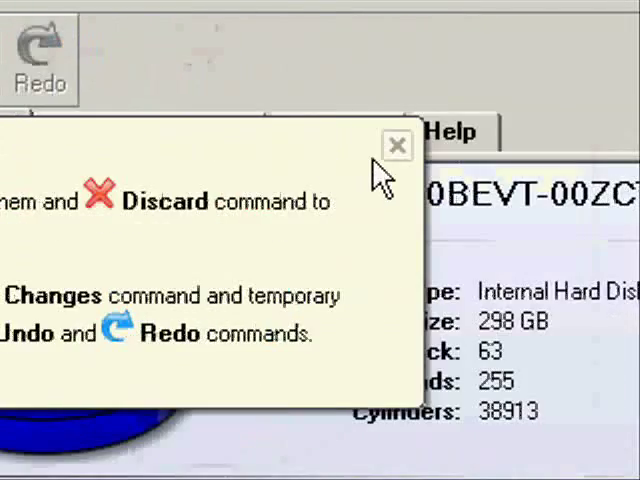
{"action": "left_click", "coordinate": [396, 144]}
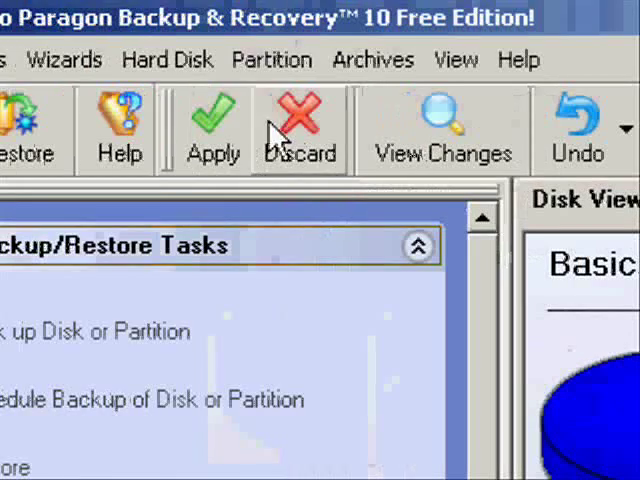
{"action": "left_click", "coordinate": [212, 126]}
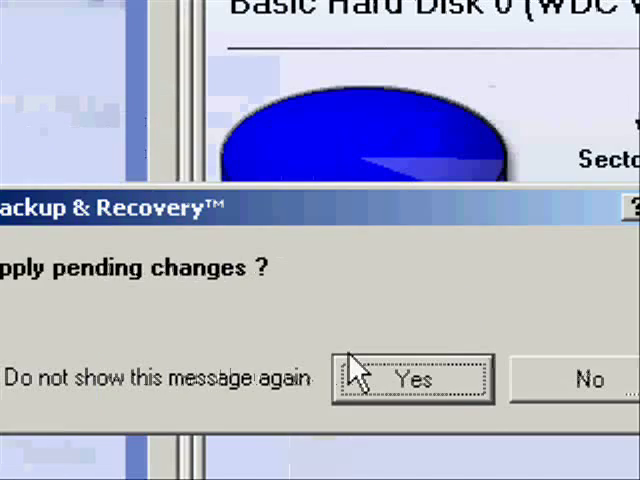
{"action": "left_click", "coordinate": [414, 376]}
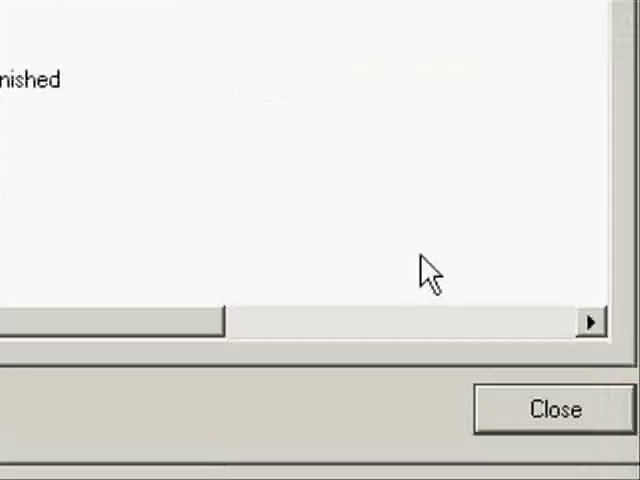
Close the finished progress window and open ARNIE T (F:) showing its m_backup folder
{"action": "left_click", "coordinate": [540, 408]}
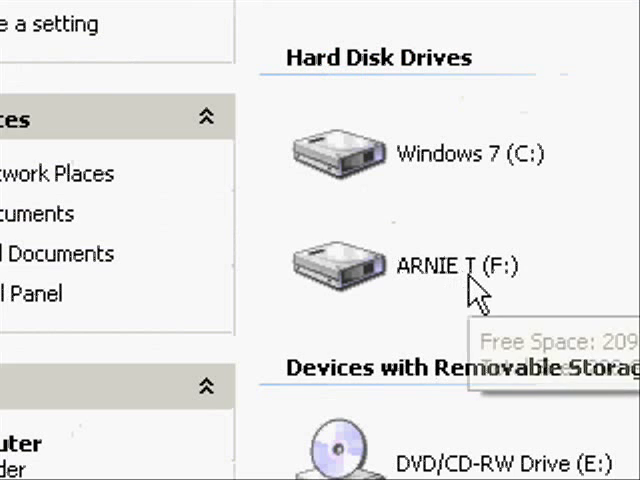
{"action": "double_click", "coordinate": [456, 264]}
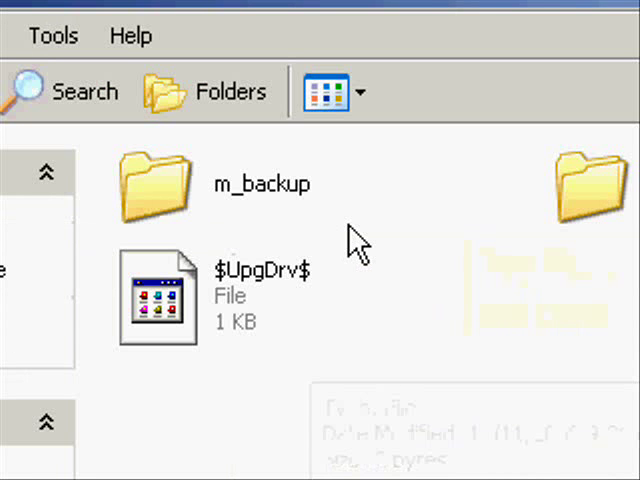